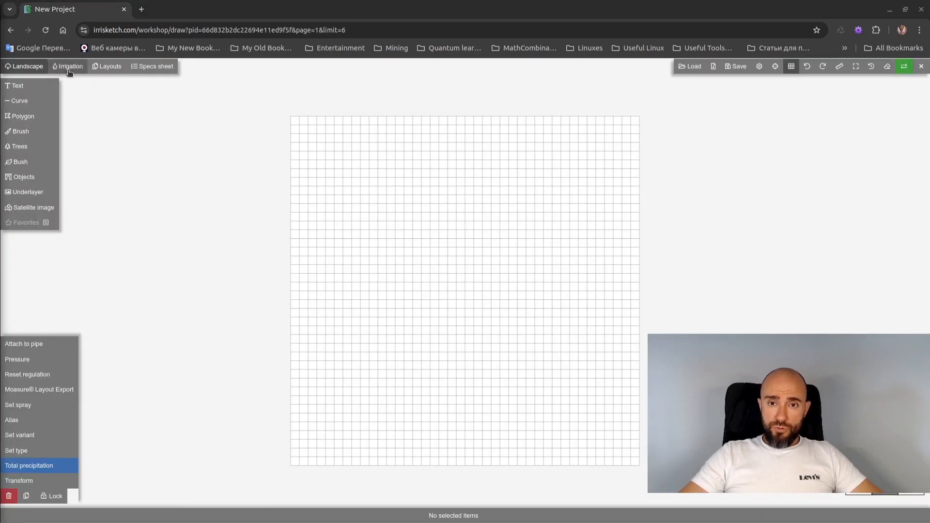
Switch to the Irrigation tools to reach the Hunter MP Rotator nozzle catalogue
click(67, 66)
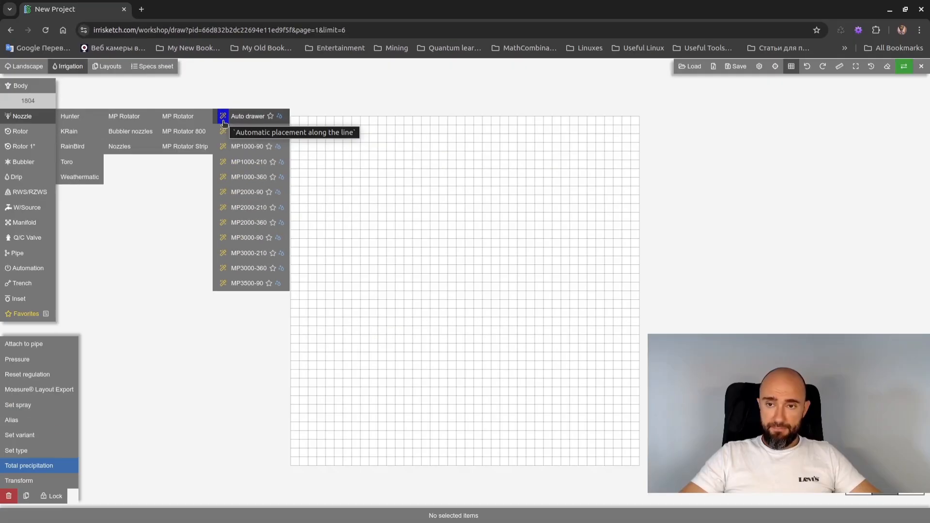
Auto-place MP Rotator nozzles along a bent five-point line and cycle the preview solutions
click(249, 146)
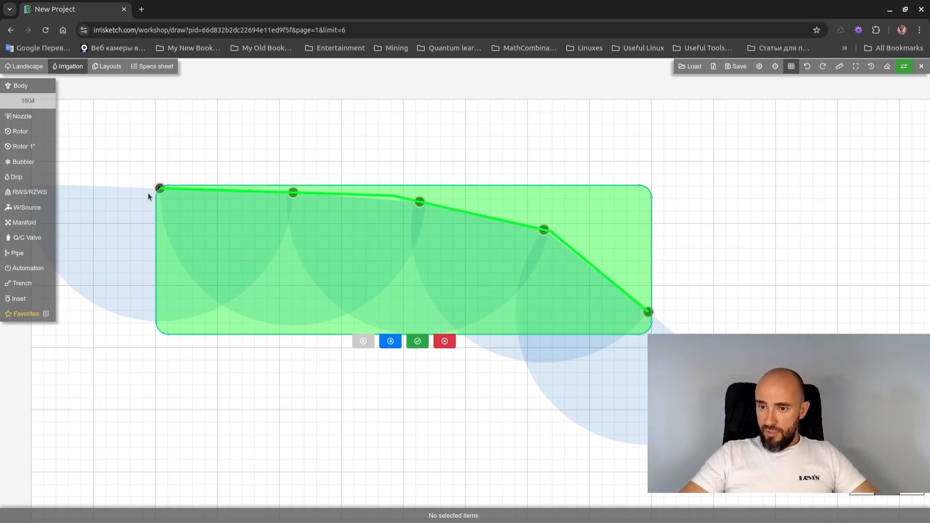
mouse_move(192, 178)
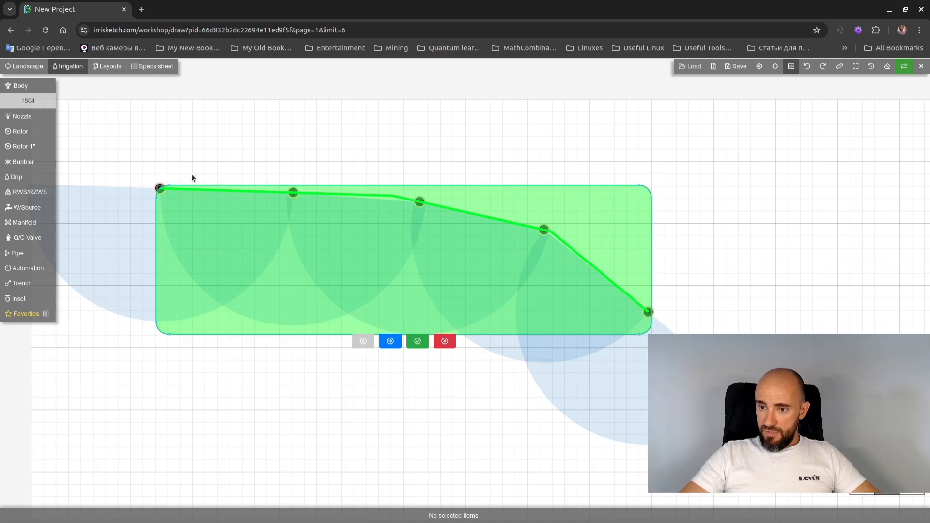
mouse_move(380, 324)
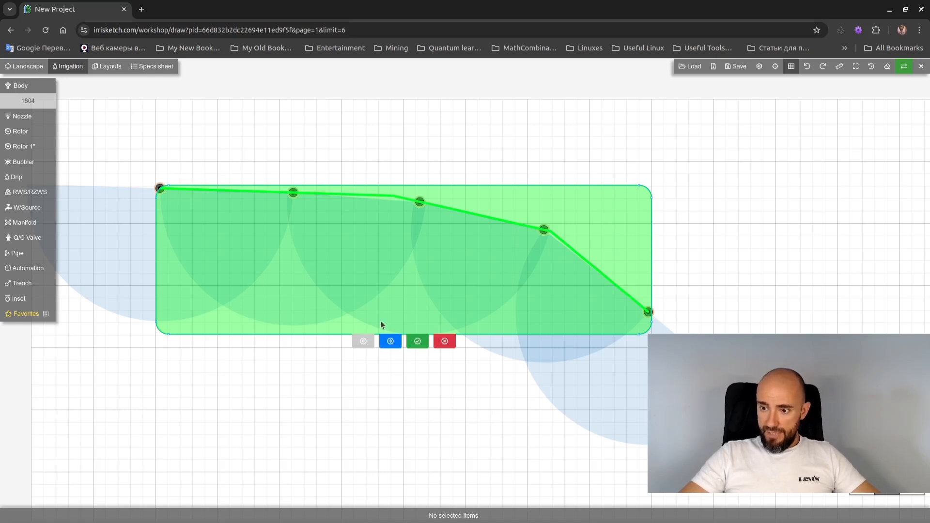
click(389, 341)
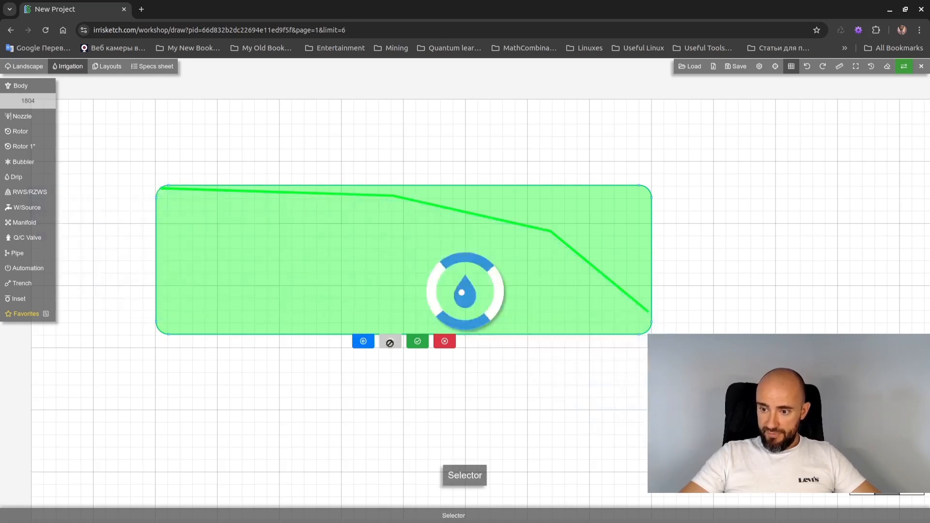
click(389, 341)
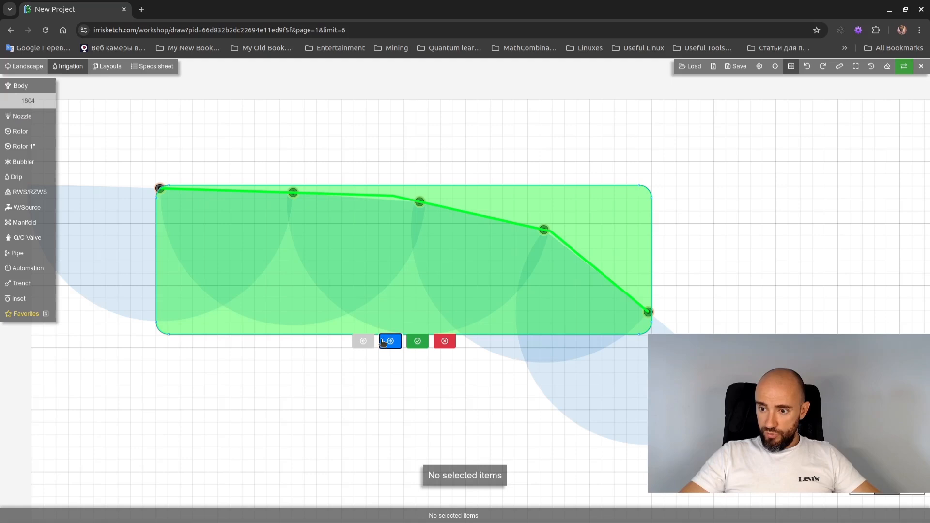
click(389, 341)
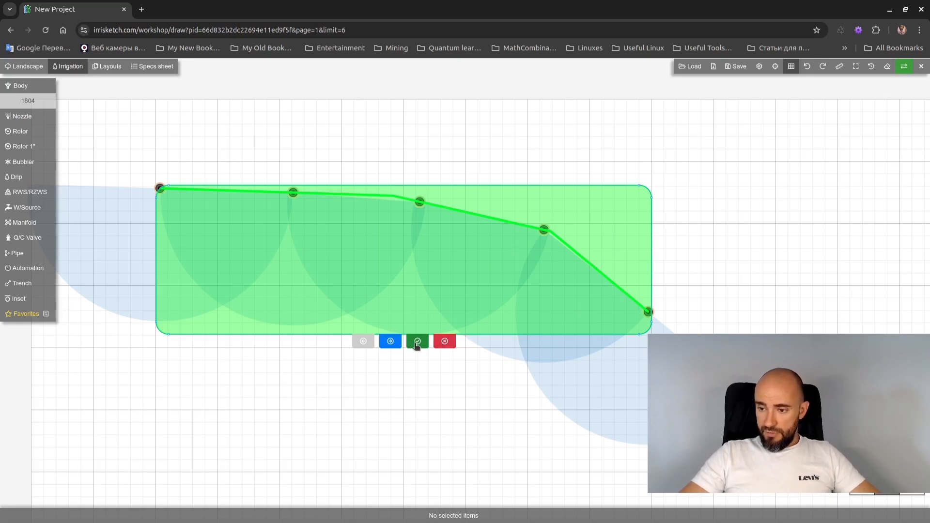
Accept the five line nozzles and manually place MP Rotator nozzles in a row below them
click(417, 341)
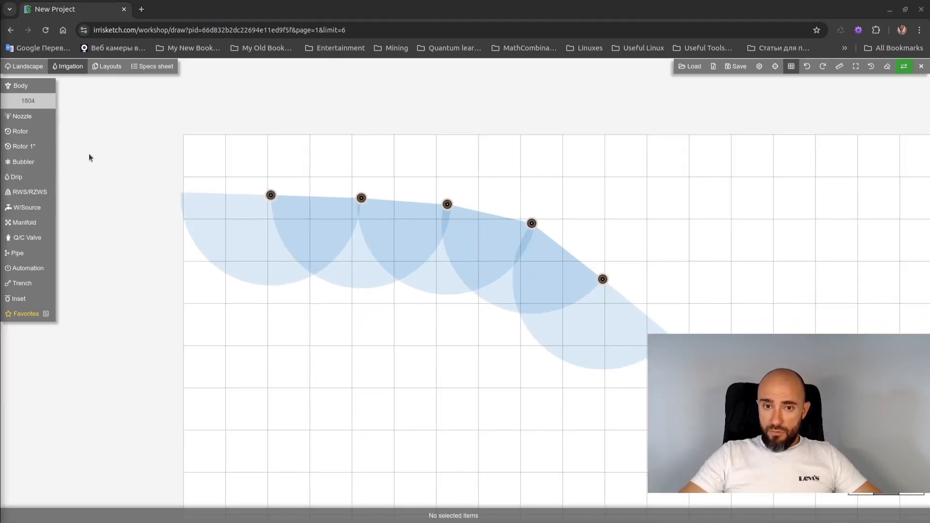
click(22, 116)
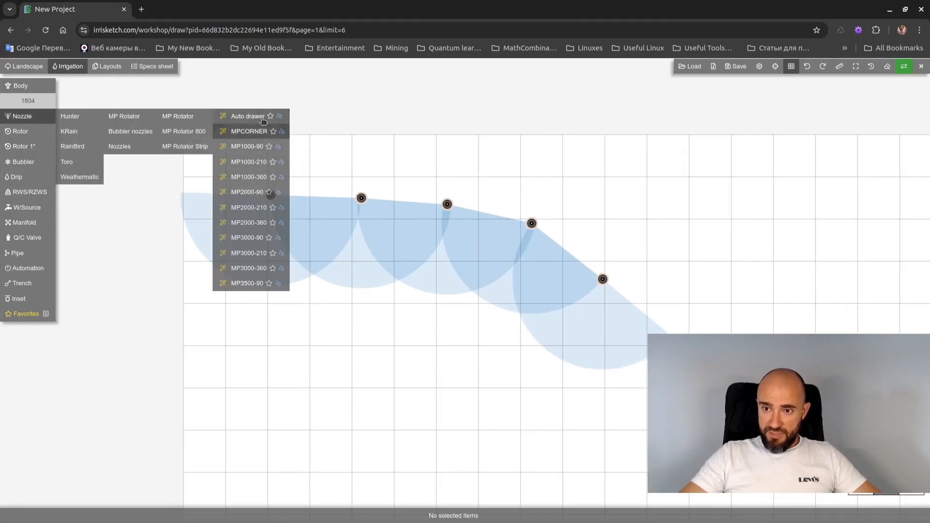
click(247, 283)
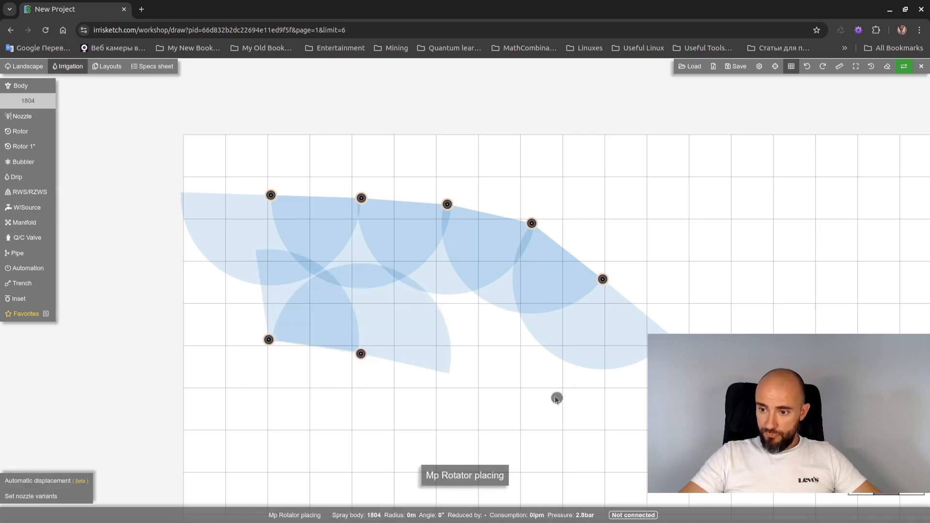
click(446, 372)
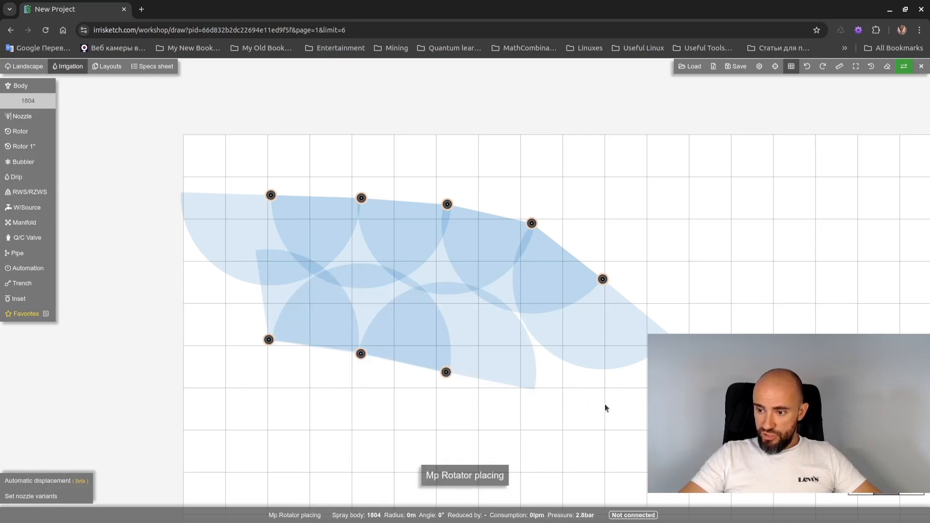
click(38, 480)
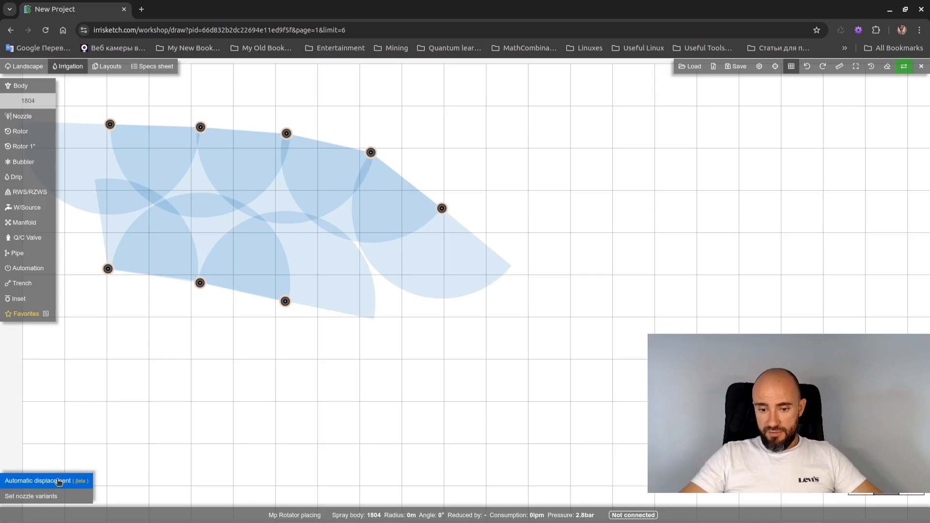
Start automatic placement and load a Hunter PGJ rotor for placing
click(38, 480)
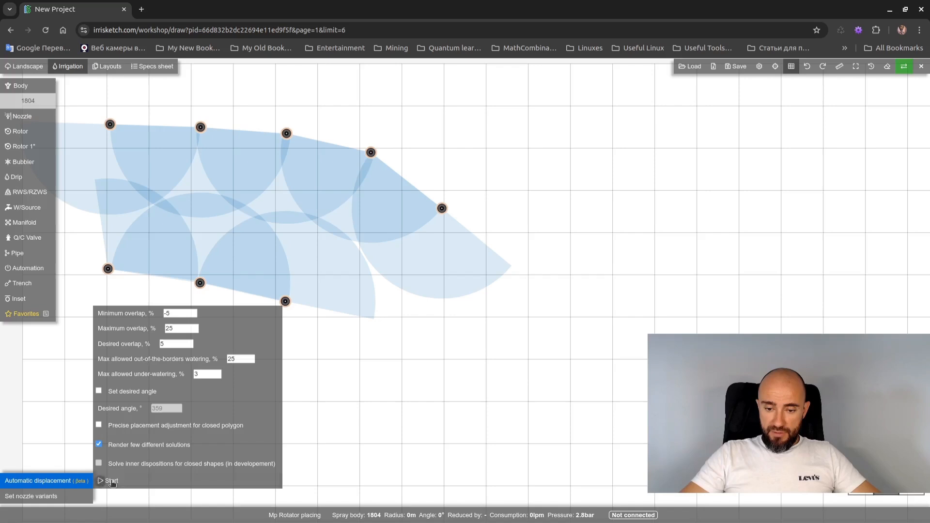
click(109, 482)
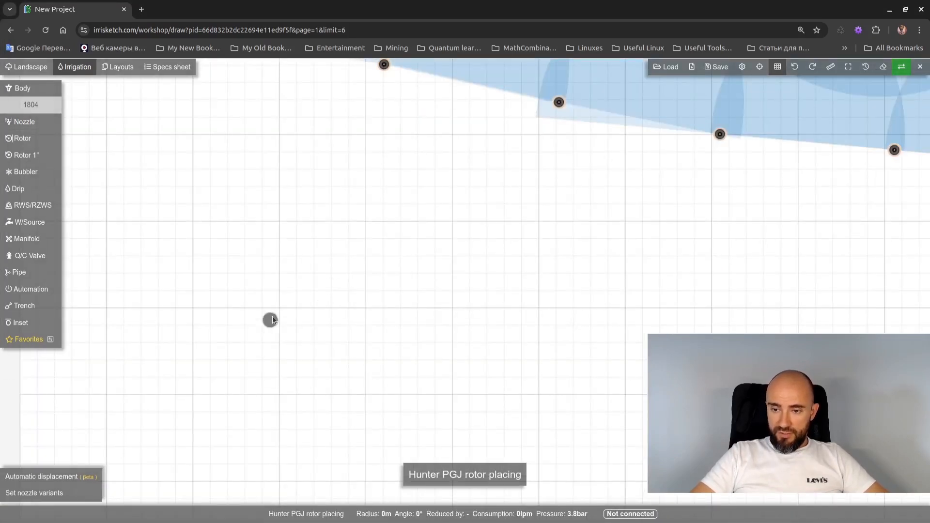
Auto-place a row of seven PGJ rotors with a fixed desired spray angle and accept it
key(Tab)
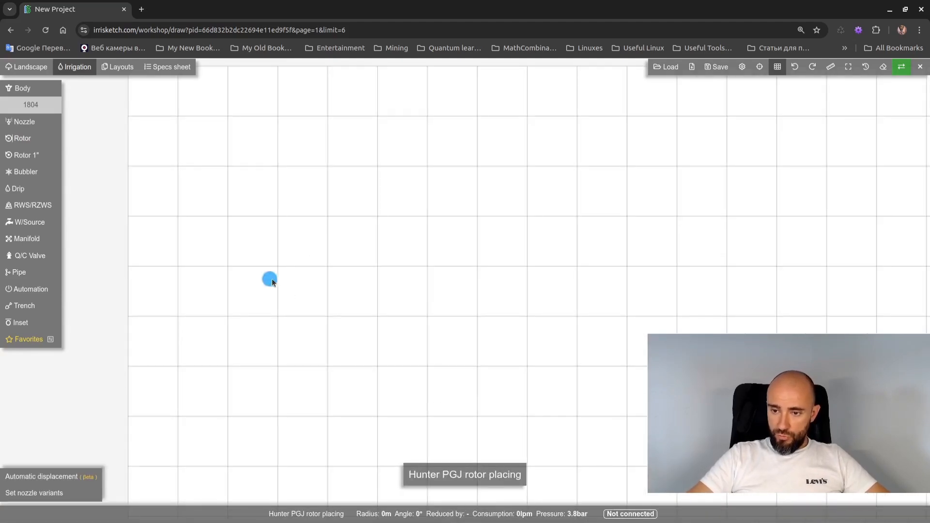
click(42, 477)
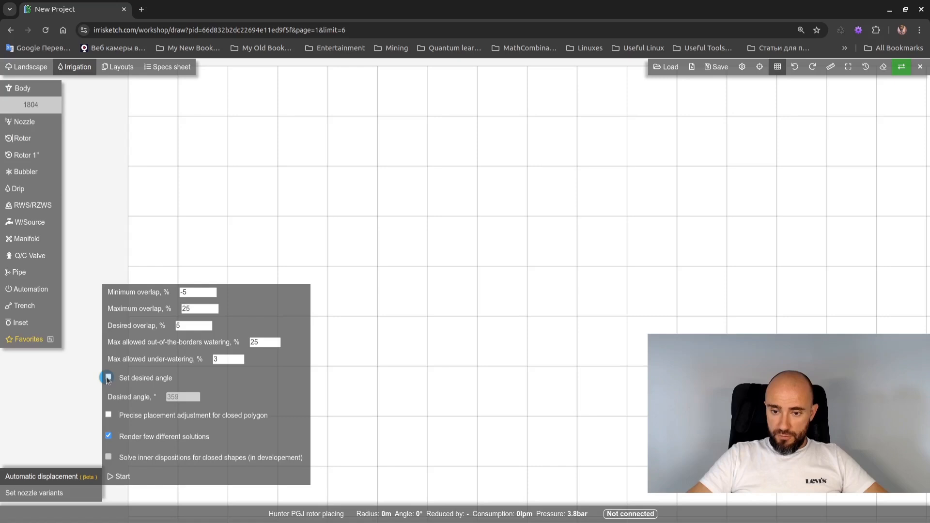
click(108, 377)
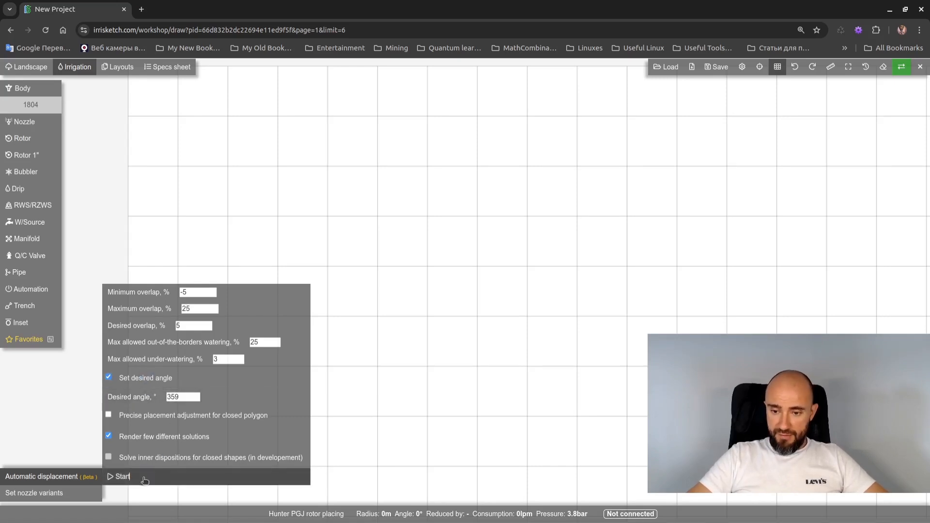
click(122, 477)
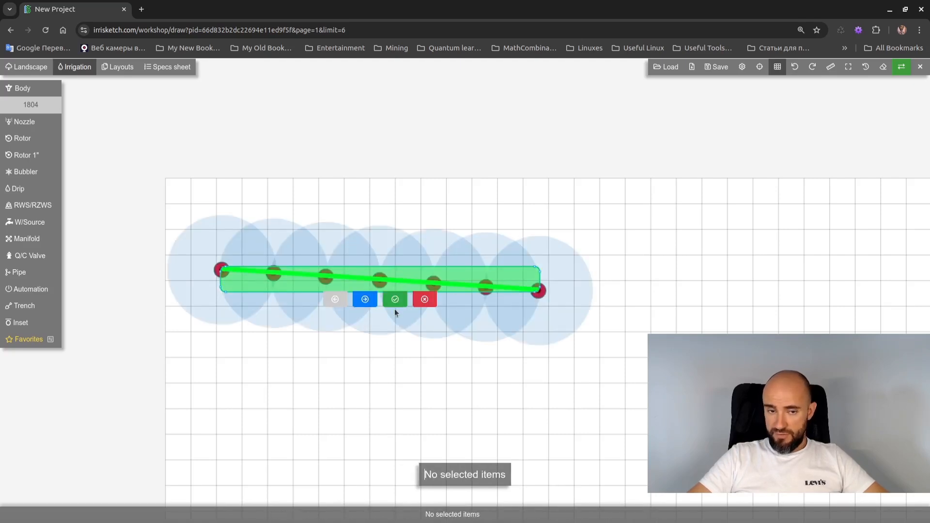
click(394, 300)
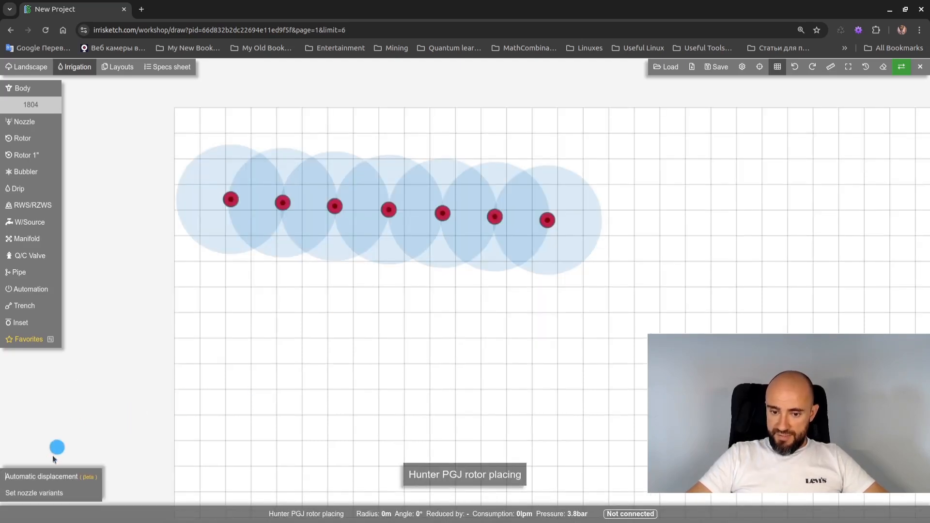
click(41, 477)
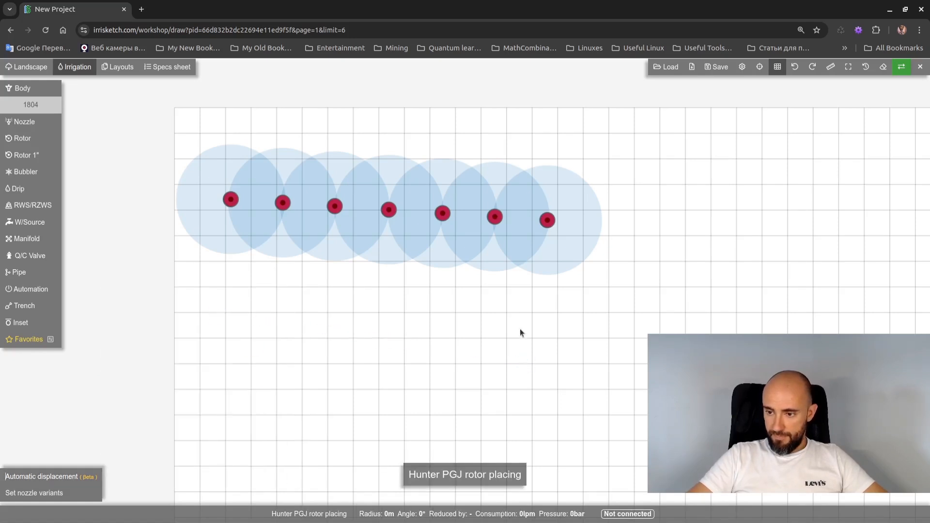
click(28, 66)
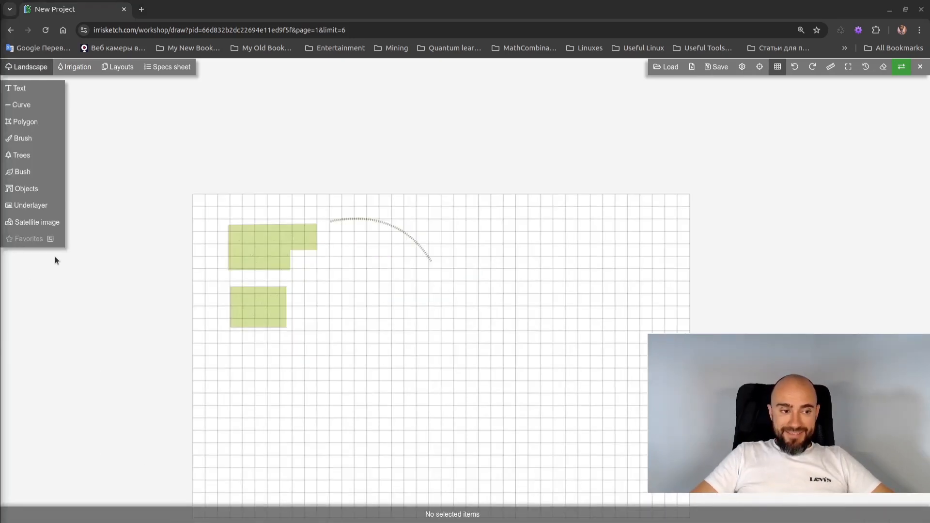
mouse_move(355, 295)
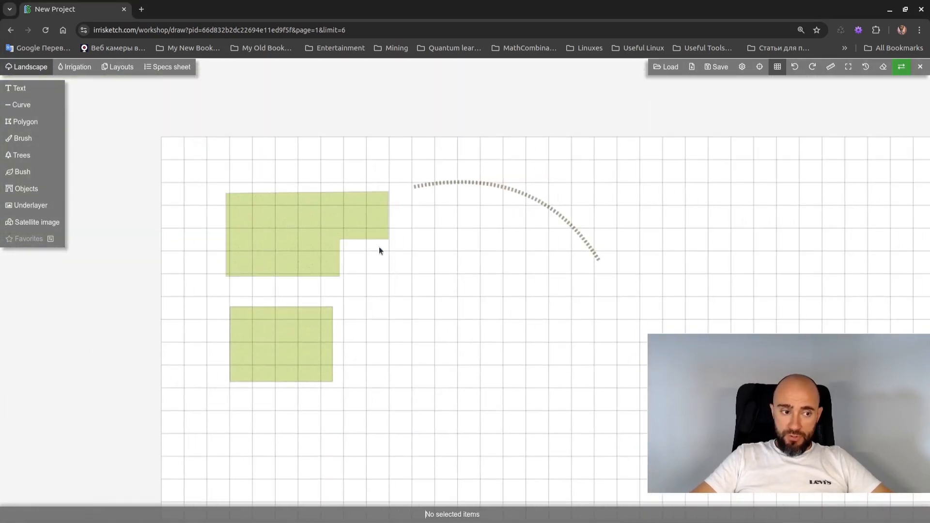
Return to Irrigation and pick an MP Rotator for auto-placement along the dashed curve
click(75, 67)
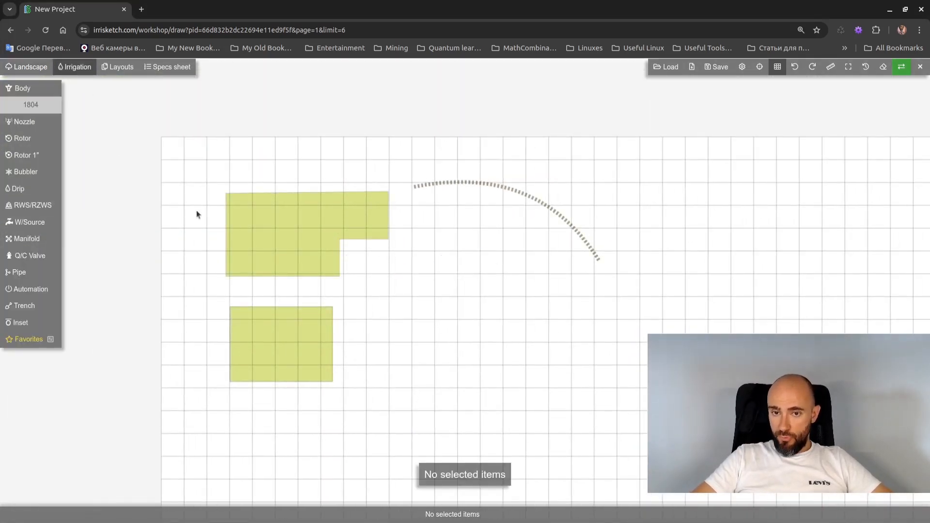
click(24, 122)
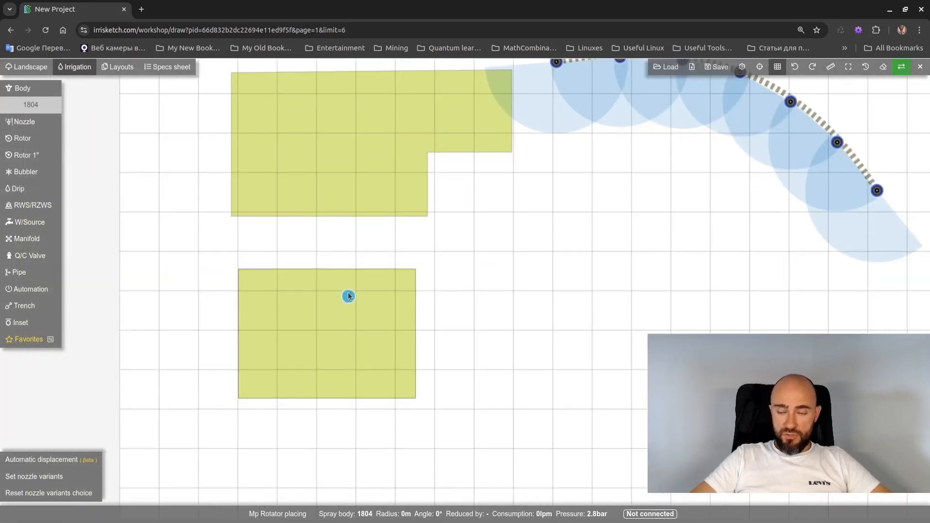
Auto-place nozzles around the lower rectangular lawn's perimeter
click(348, 296)
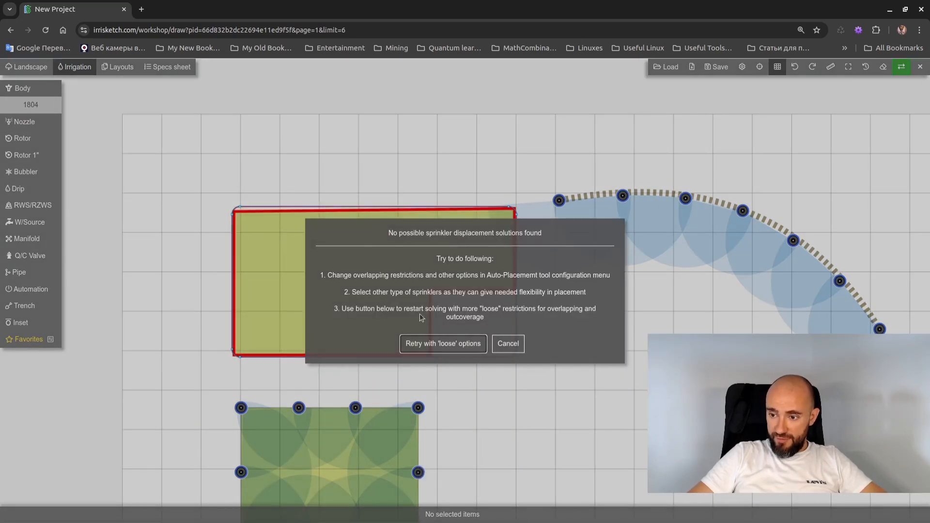
mouse_move(443, 343)
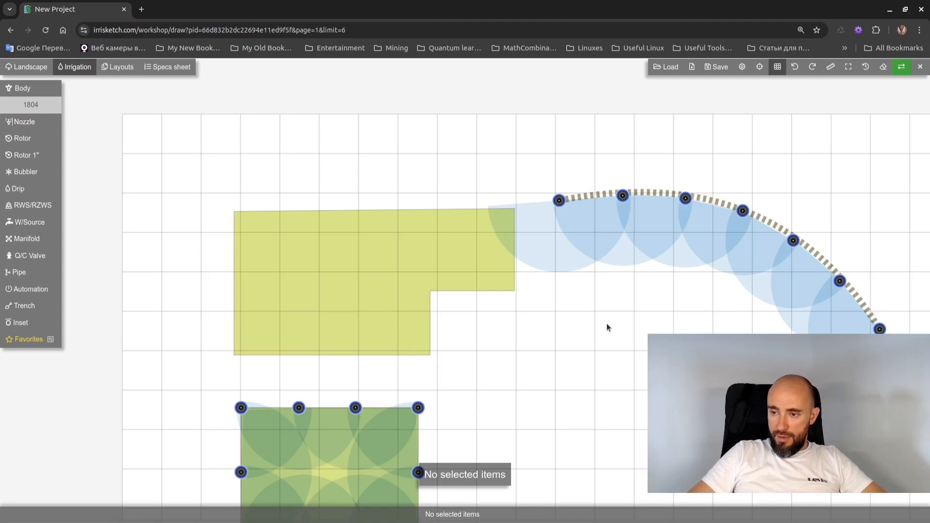
click(24, 122)
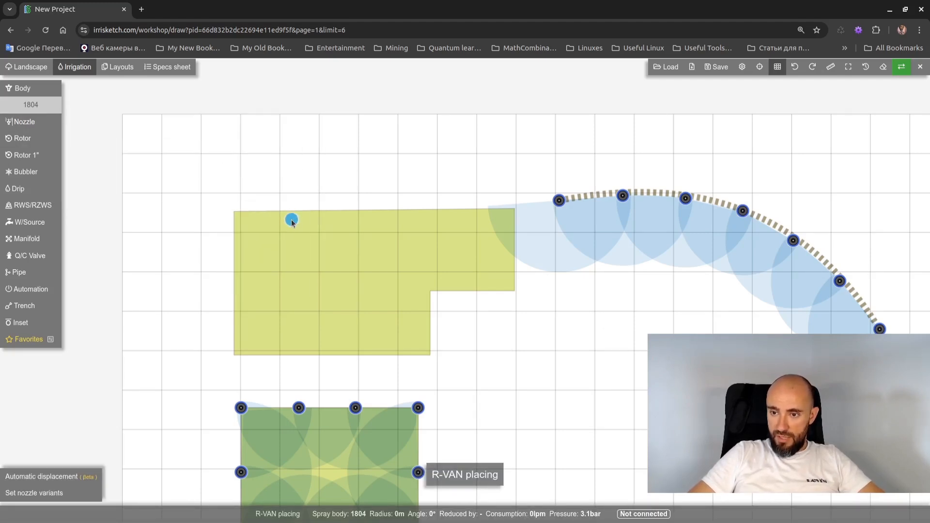
Auto-place R-VAN nozzles along the whole perimeter of the L-shaped lawn
click(291, 220)
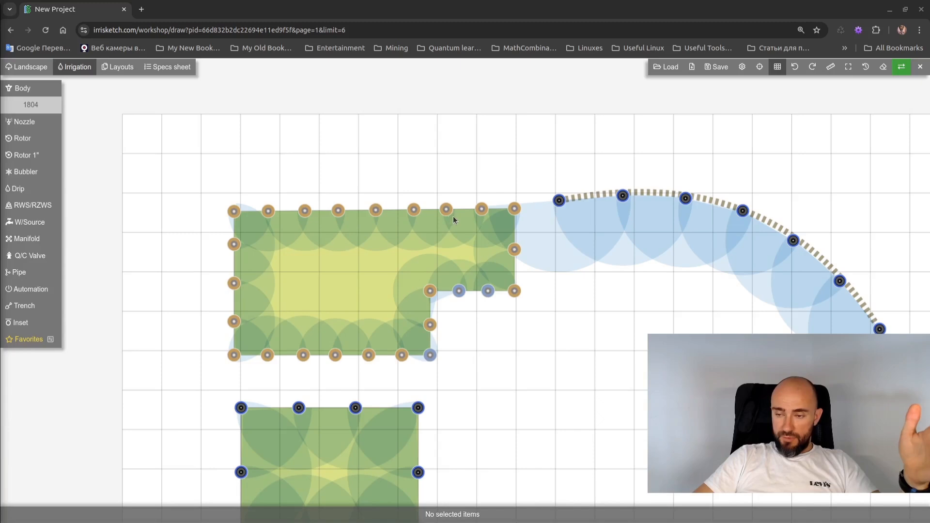
click(458, 291)
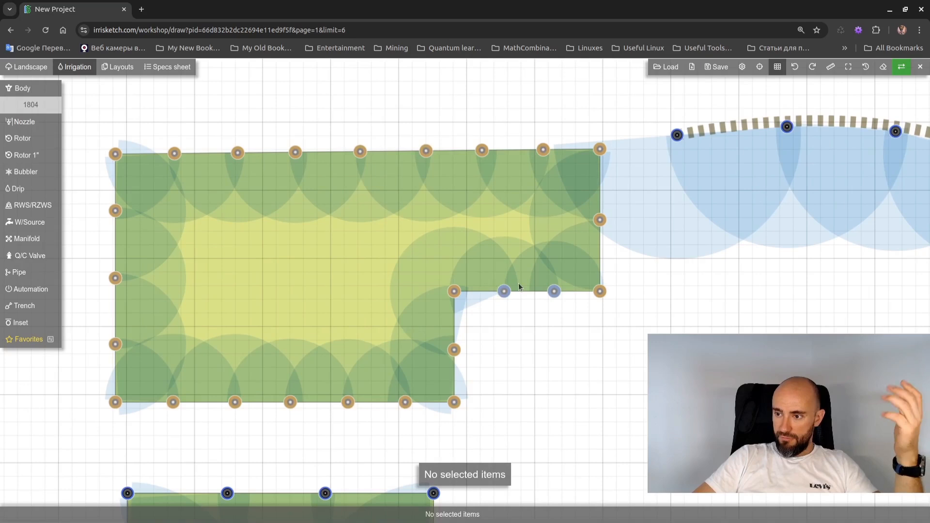
mouse_move(481, 336)
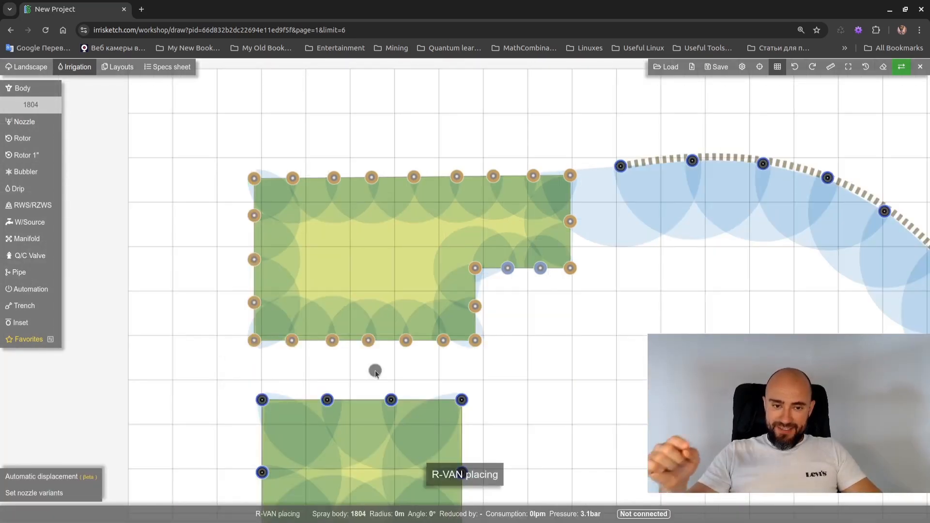
mouse_move(289, 218)
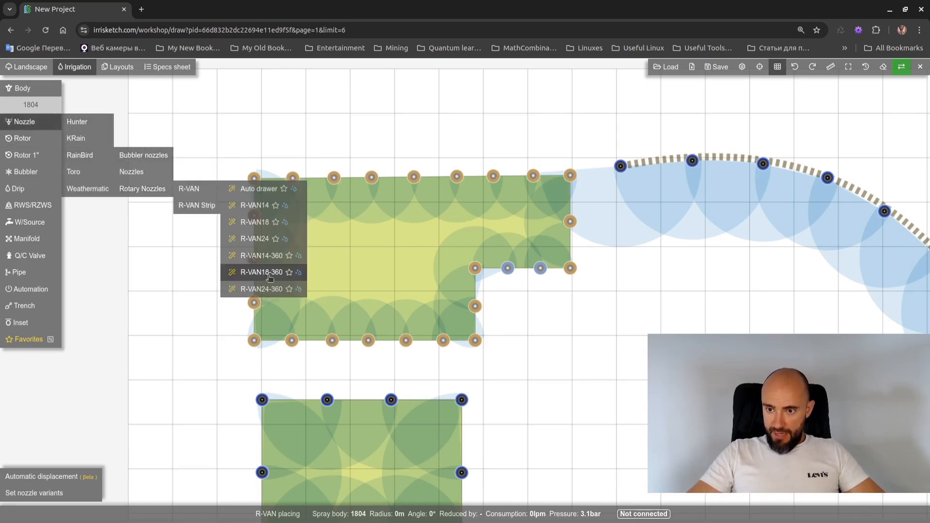
Fill the L-shaped lawn's interior with a grid of full-circle R-VAN18-360 nozzles
click(261, 271)
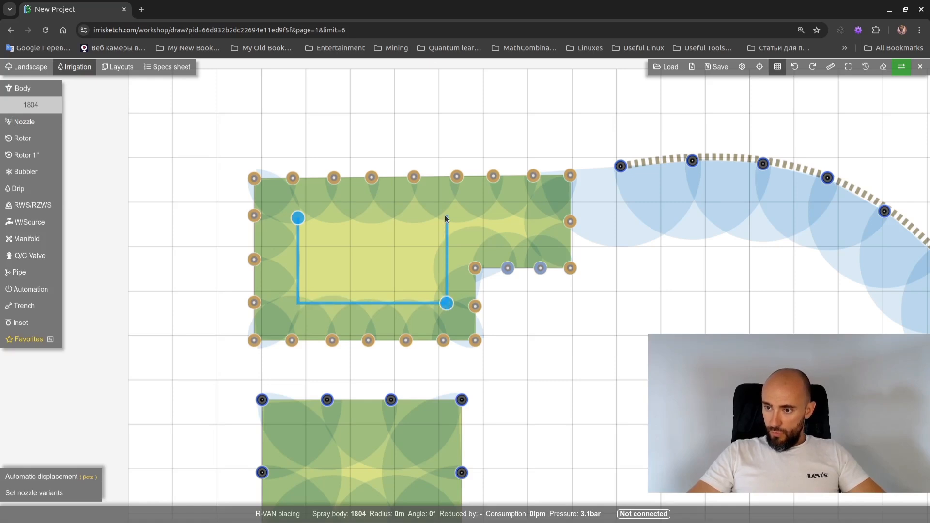
key(shift)
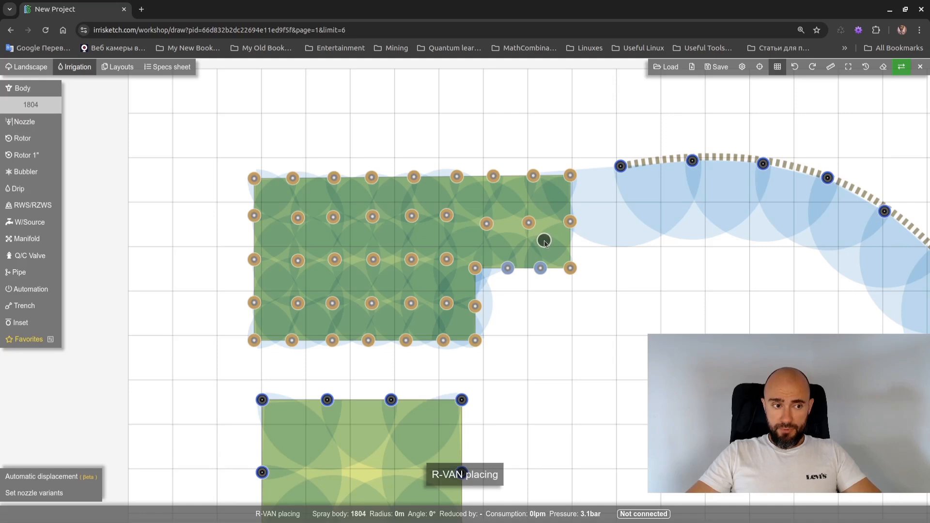
mouse_move(584, 231)
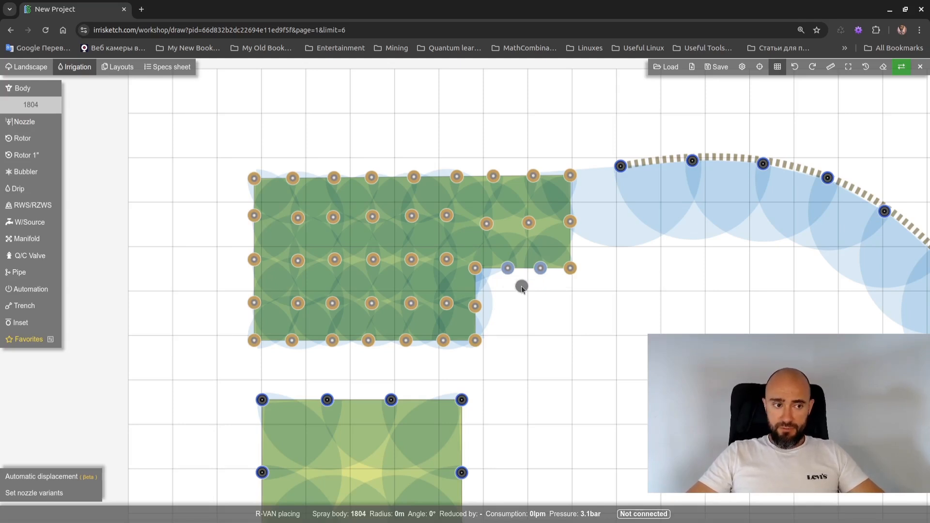
mouse_move(500, 256)
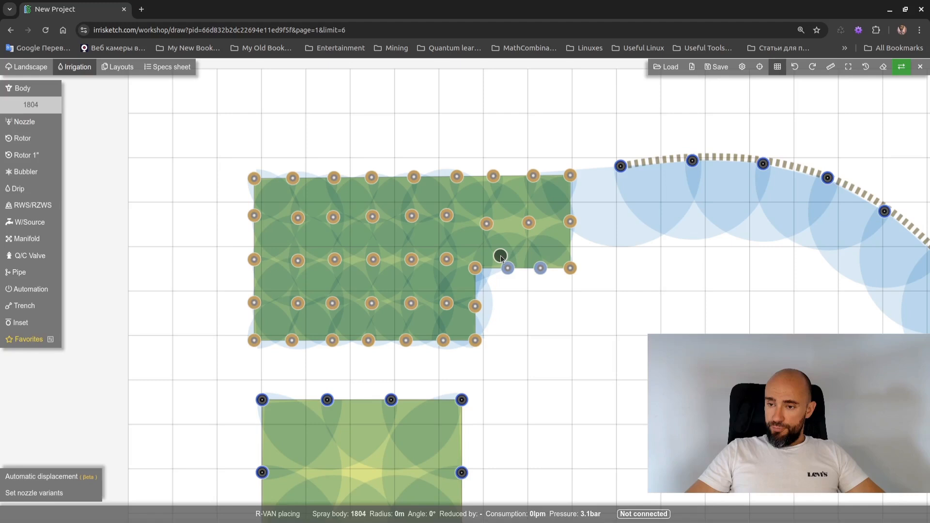
mouse_move(390, 277)
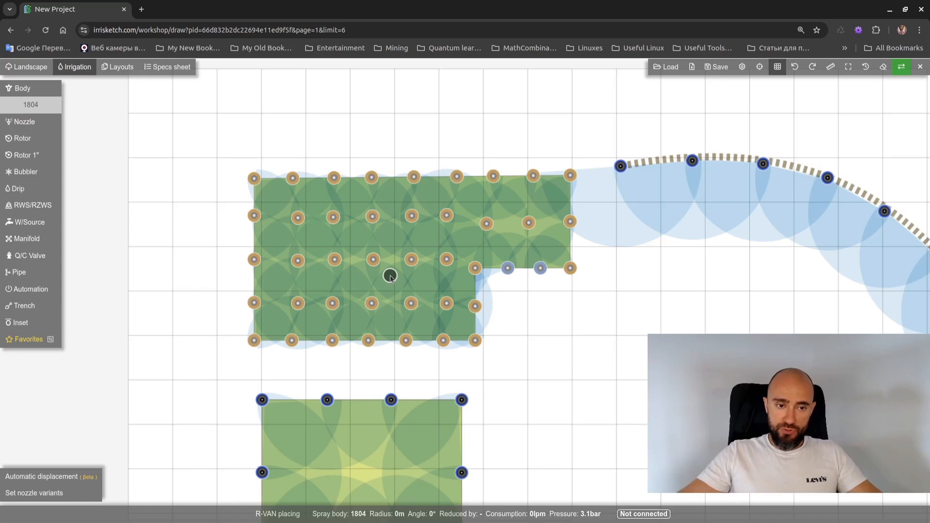
Draw a new irregular lawn polygon and pick an MP Rotator to line its perimeter
click(30, 67)
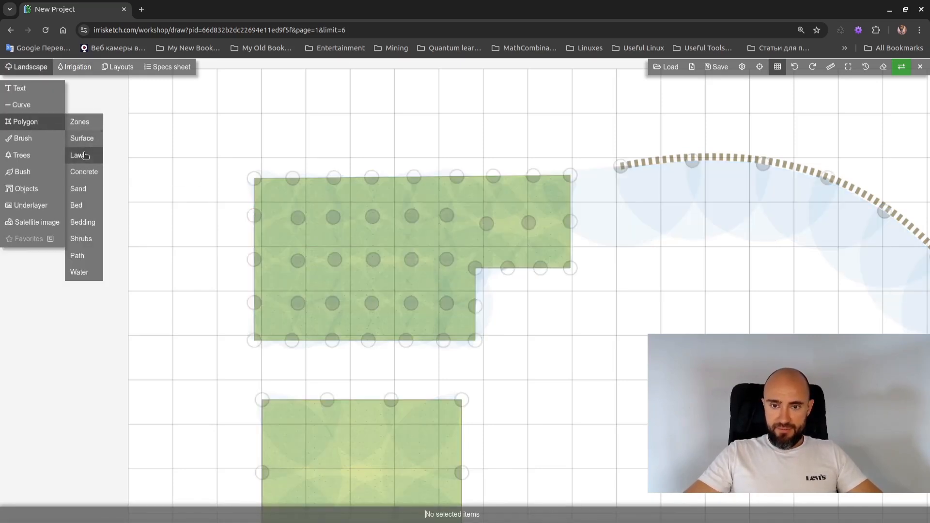
click(77, 155)
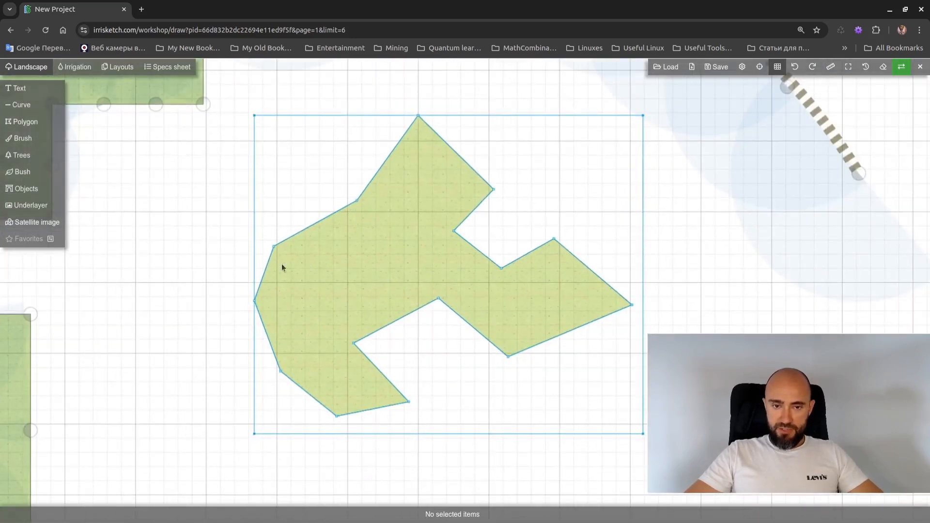
click(74, 67)
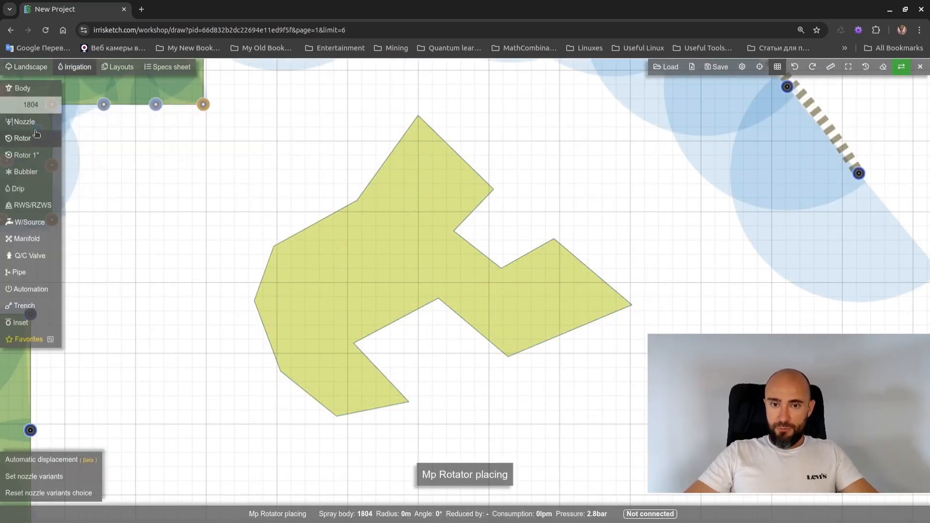
click(23, 122)
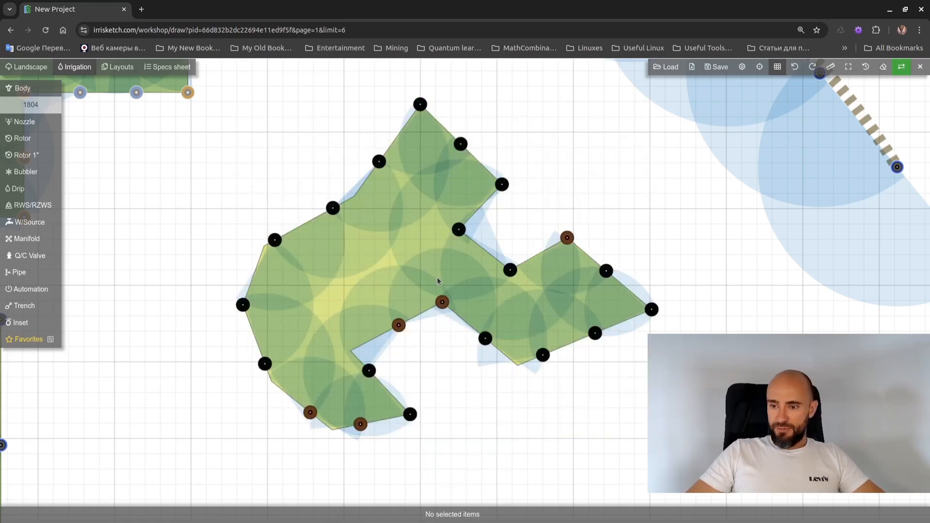
mouse_move(390, 304)
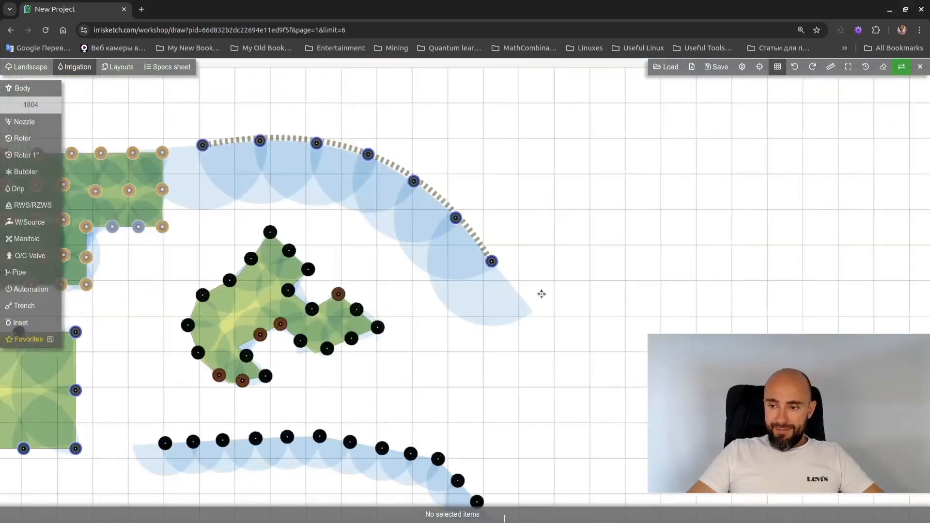
Draw the curved-edge lawn and ring its perimeter with Hunter I-20 plastic rotors
click(30, 67)
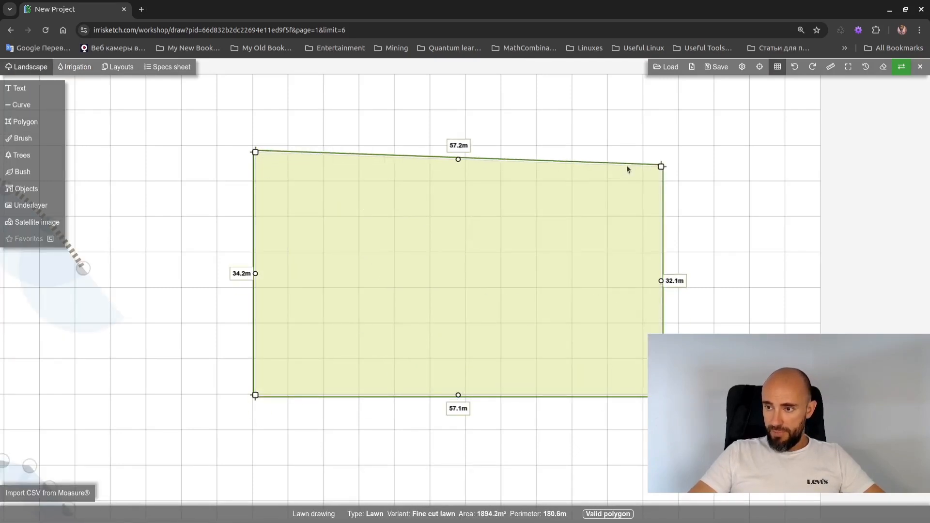
click(77, 67)
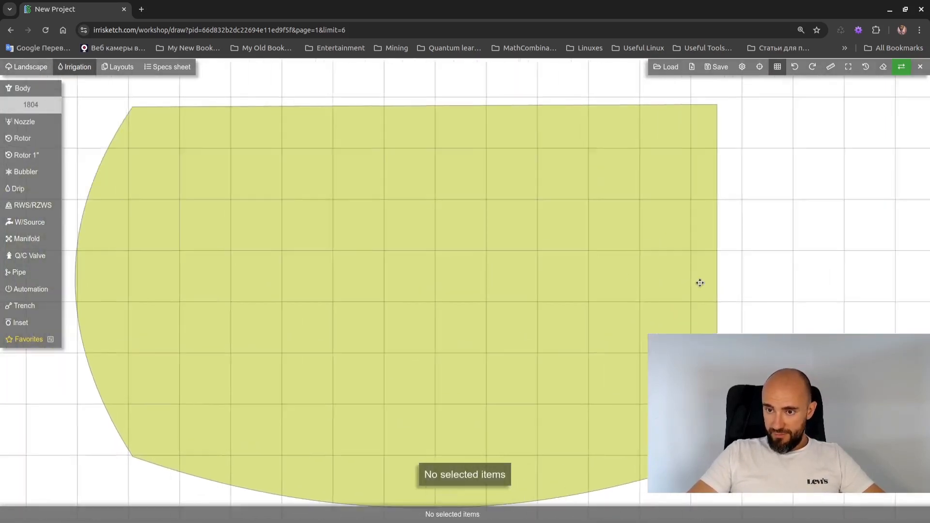
click(22, 138)
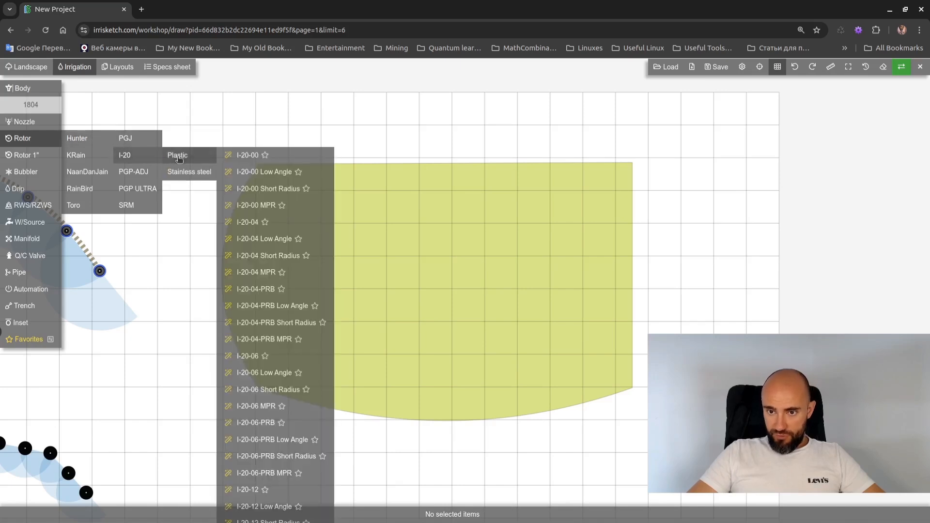
click(248, 155)
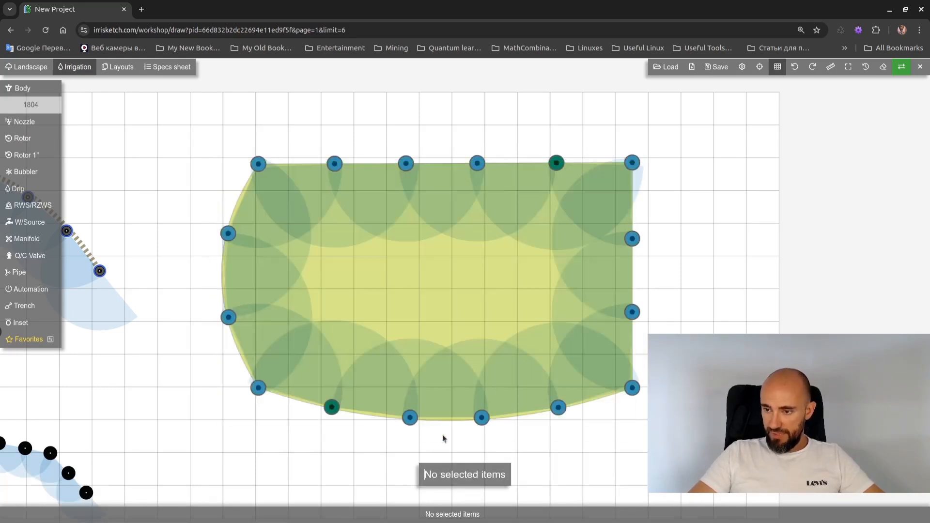
mouse_move(302, 346)
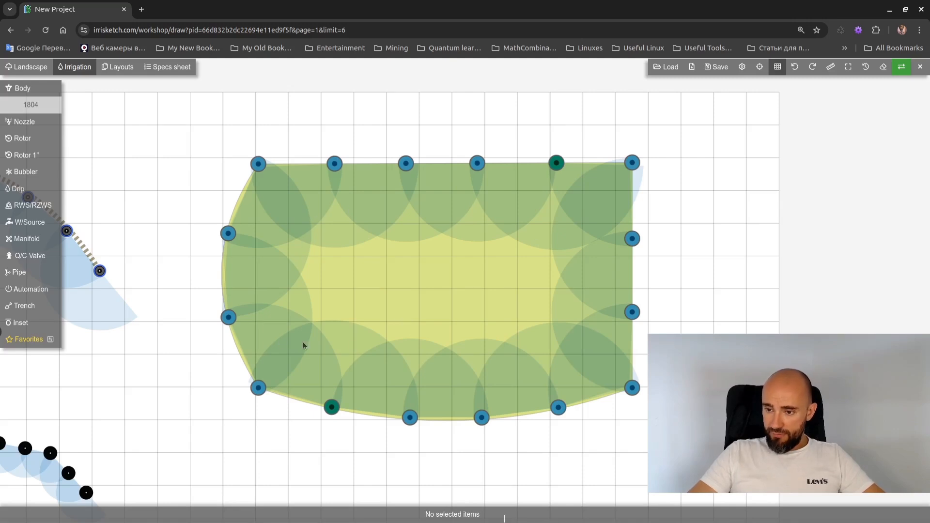
mouse_move(455, 351)
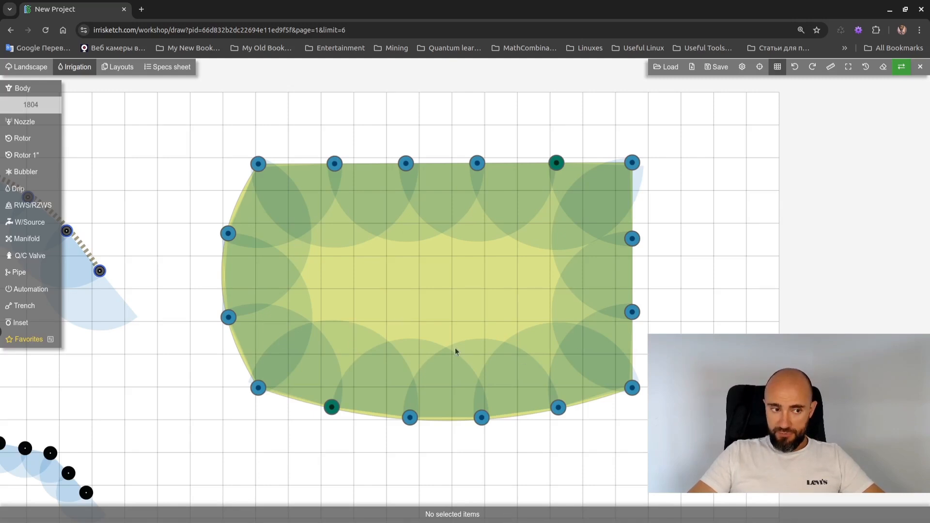
mouse_move(375, 277)
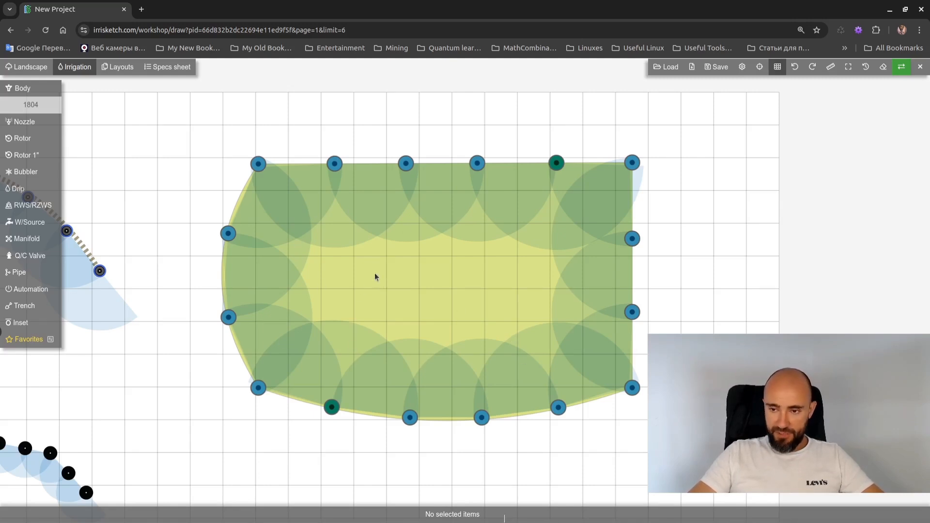
Fill an inner offset outline of the curved lawn with extra I-20 rotors and accept
click(338, 226)
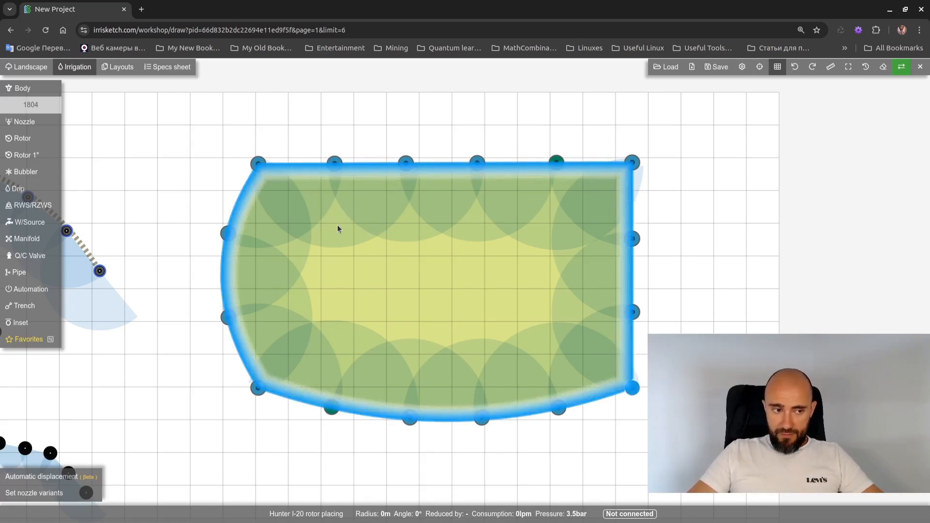
key(ctrl)
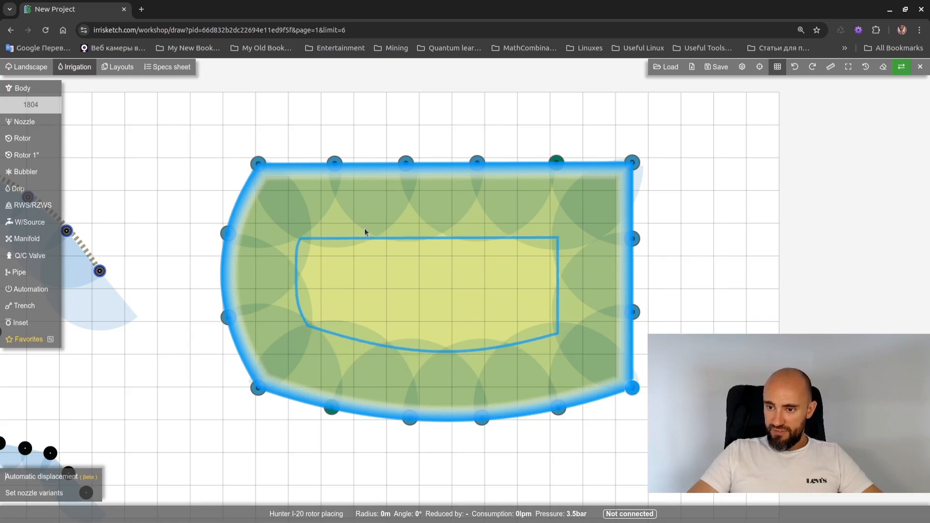
click(591, 369)
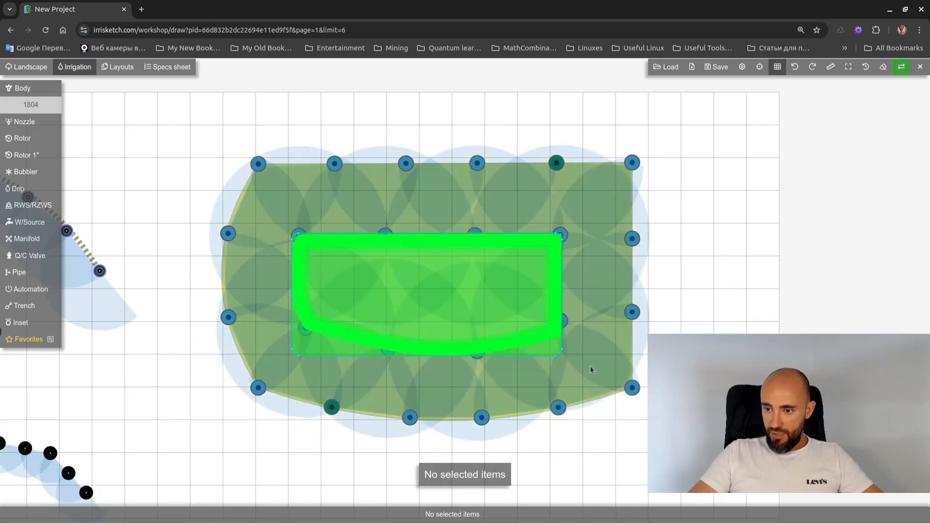
click(425, 290)
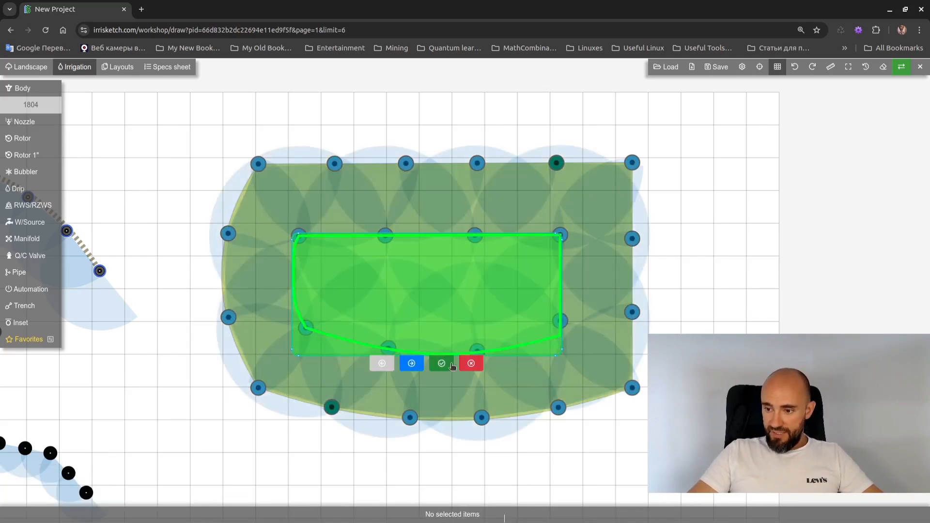
click(441, 363)
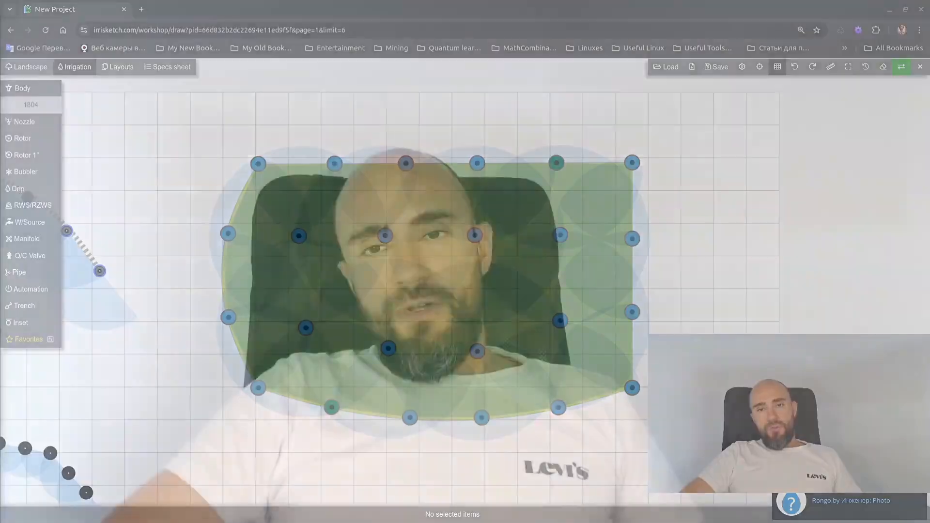